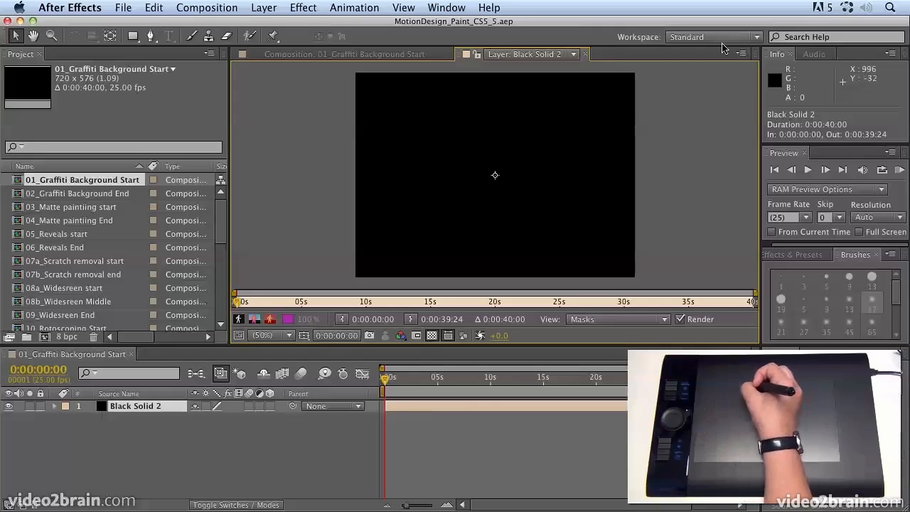
# Step: Switch After Effects to the Paint workspace from the Workspace menu
pyautogui.click(714, 37)
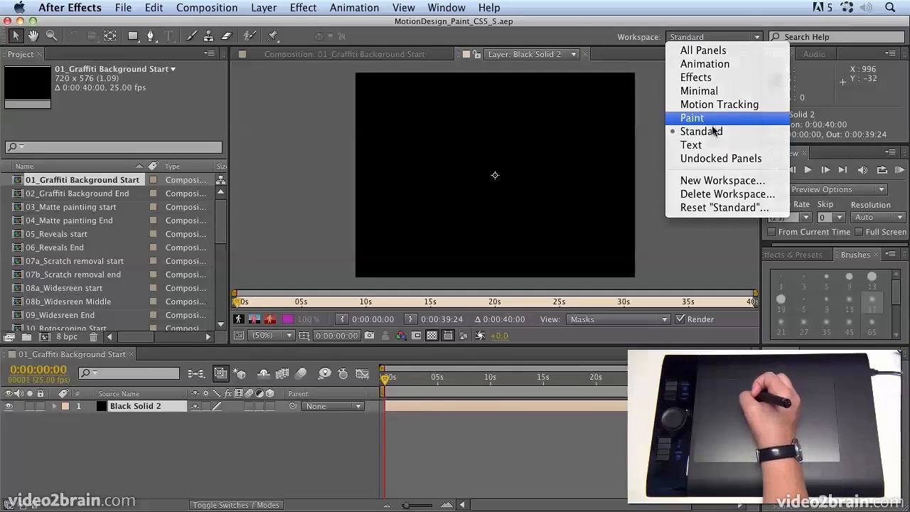
pyautogui.click(691, 118)
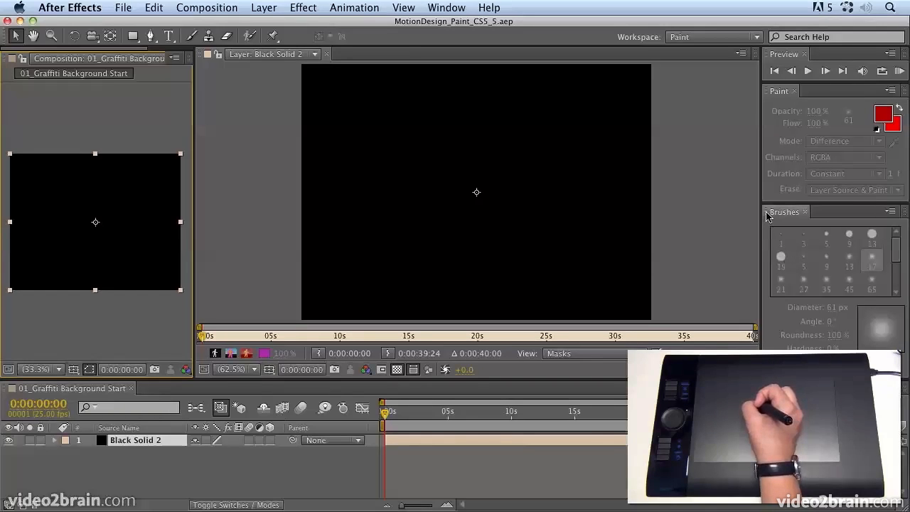
pyautogui.moveTo(802, 237)
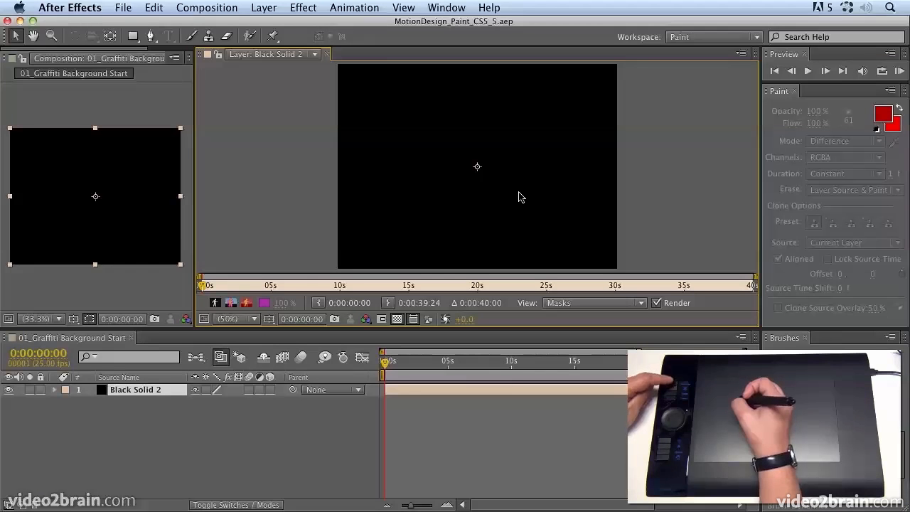
pyautogui.moveTo(490, 226)
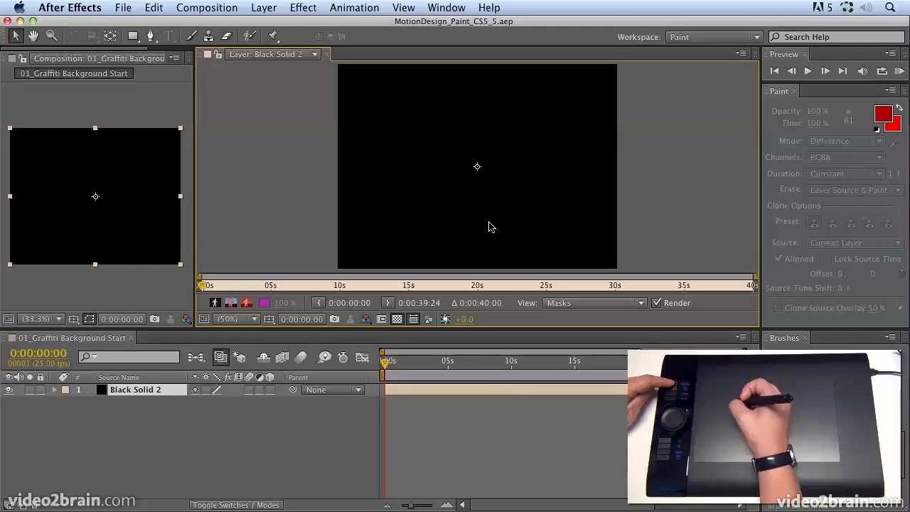
pyautogui.moveTo(495, 204)
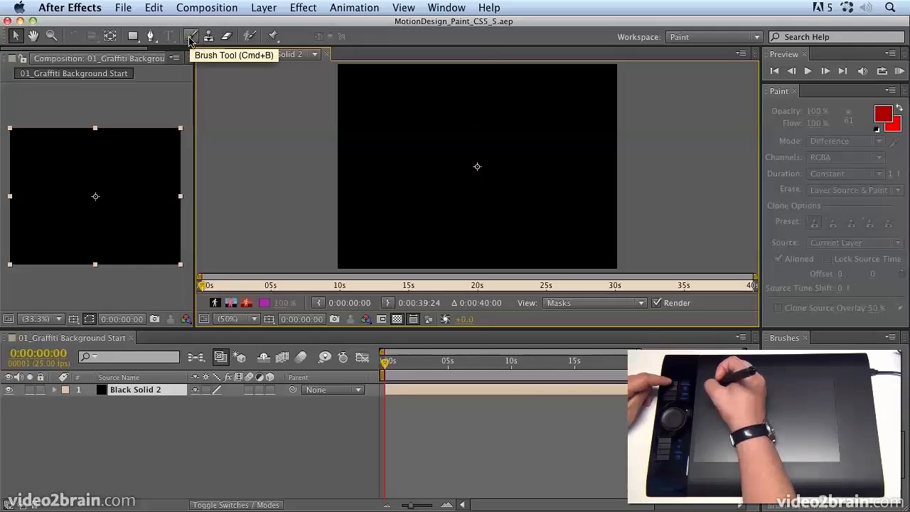
# Step: Select the Brush Tool to paint on the black solid layer
pyautogui.click(191, 35)
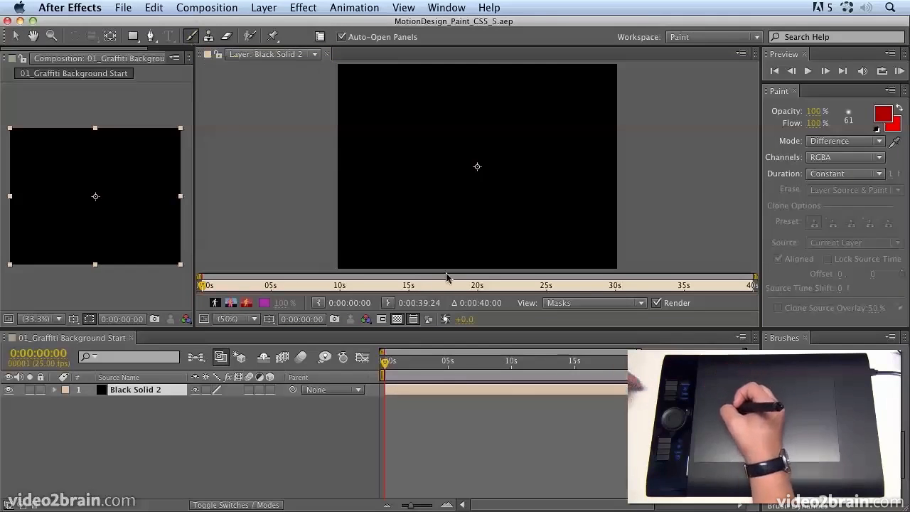
pyautogui.moveTo(461, 216)
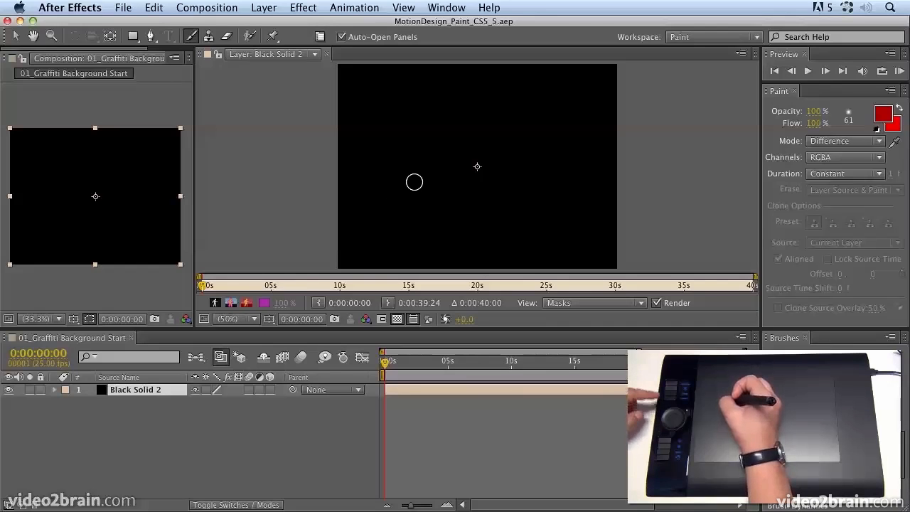
pyautogui.moveTo(416, 184)
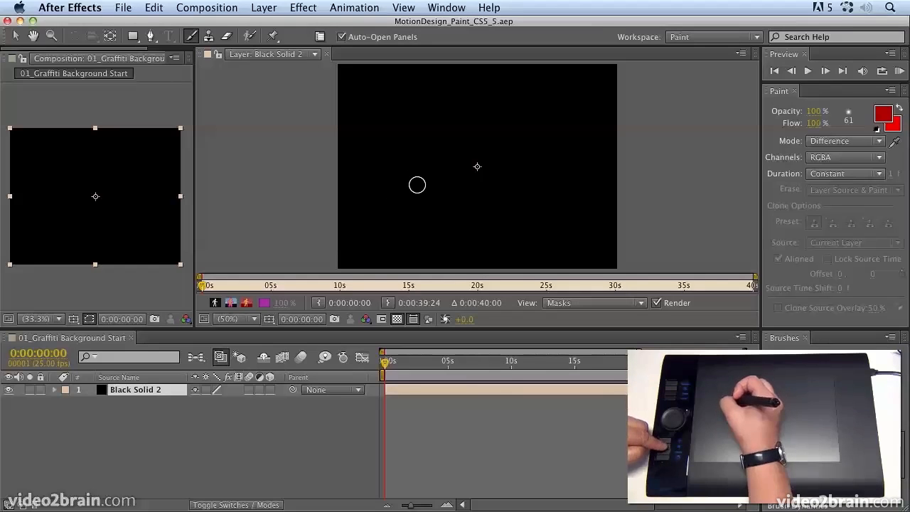
pyautogui.moveTo(409, 199)
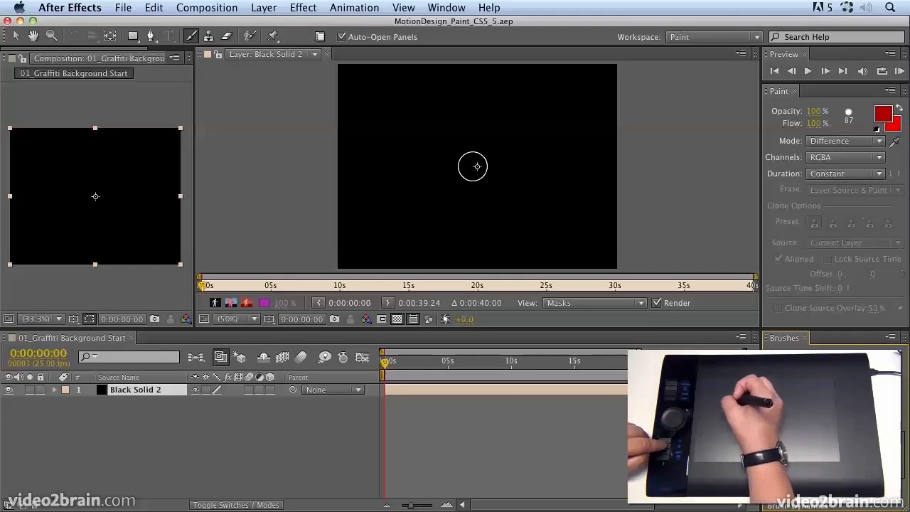
pyautogui.moveTo(435, 183)
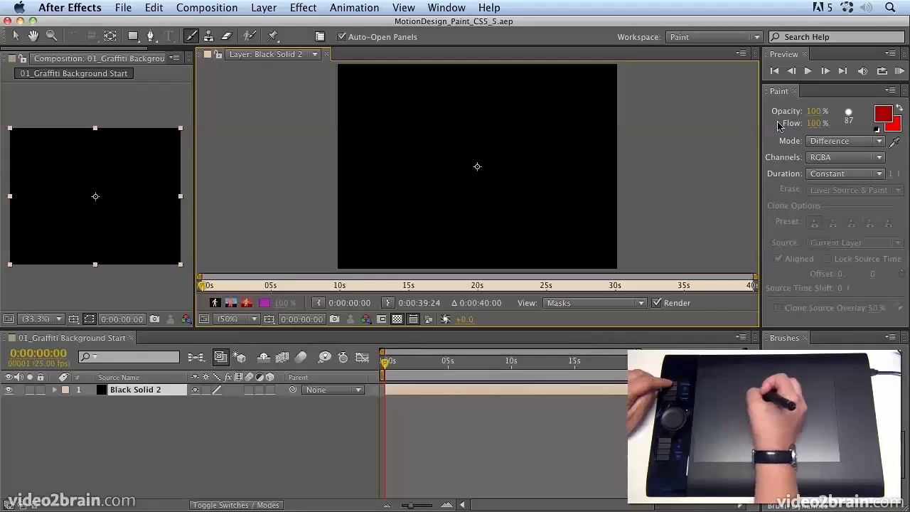
# Step: Choose red as the paint colour and set brush strokes to Normal blending
pyautogui.click(886, 115)
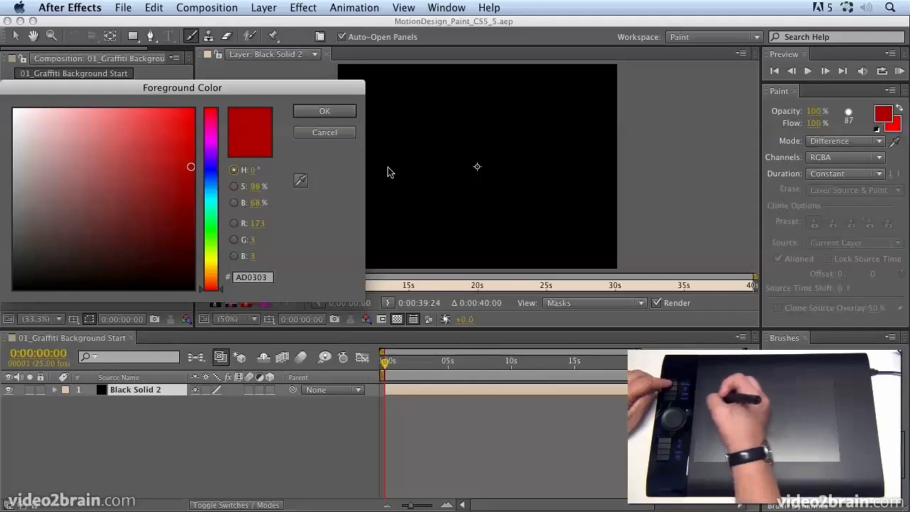
pyautogui.click(325, 111)
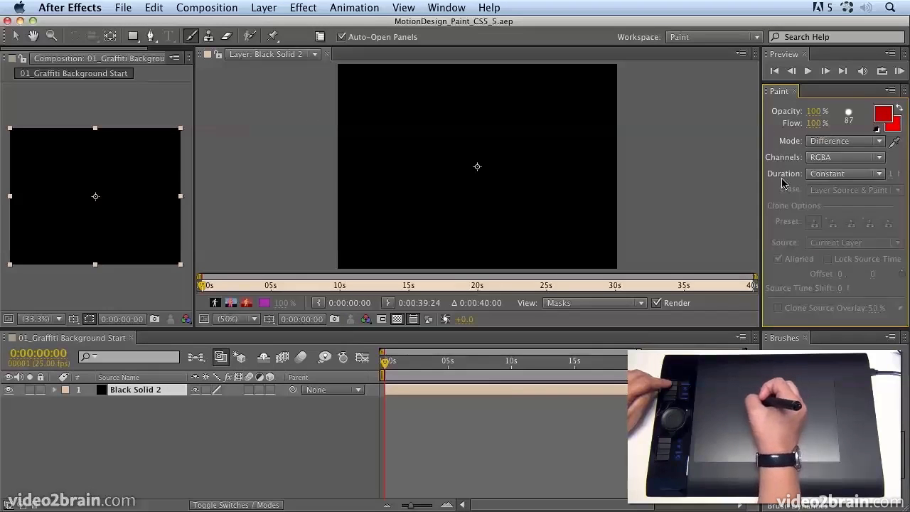
pyautogui.click(844, 140)
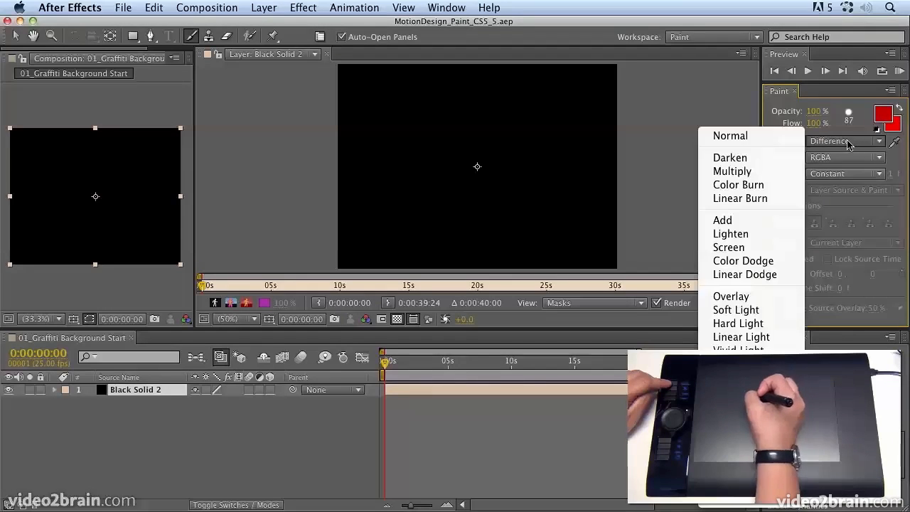
pyautogui.click(730, 135)
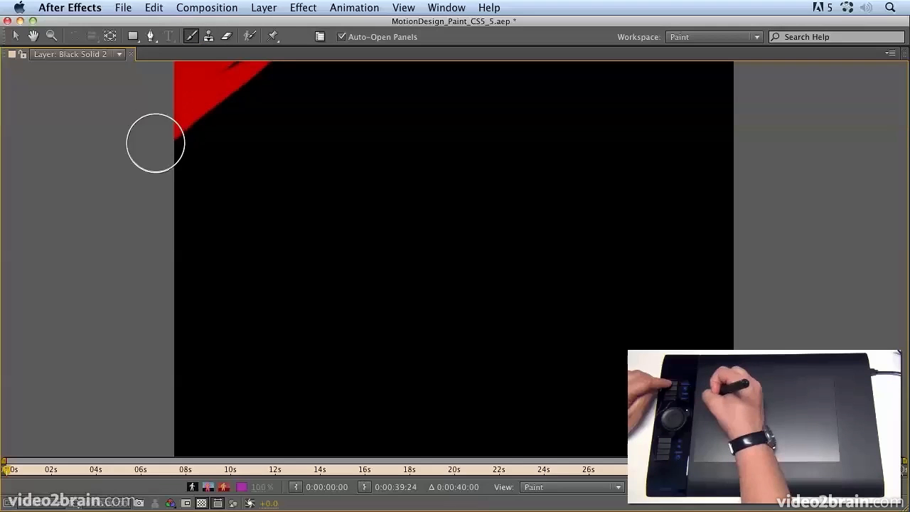
# Step: Scribble a broad diagonal band of red strokes from top left toward bottom right
pyautogui.moveTo(155, 142); pyautogui.dragTo(387, 145)
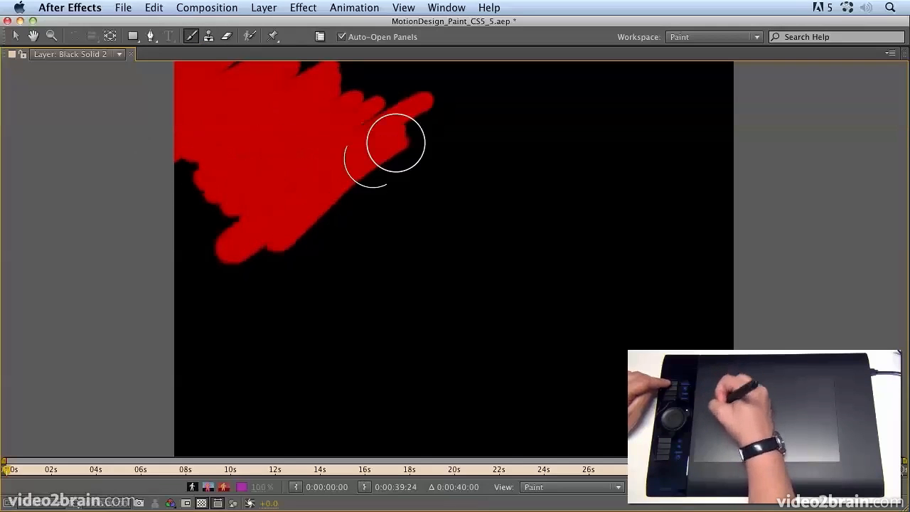
pyautogui.moveTo(386, 145); pyautogui.dragTo(503, 249)
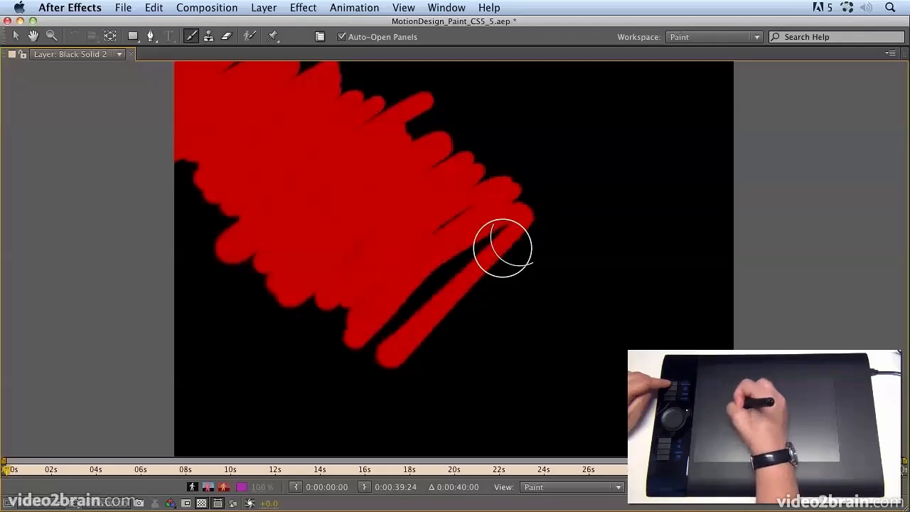
pyautogui.moveTo(503, 247); pyautogui.dragTo(467, 430)
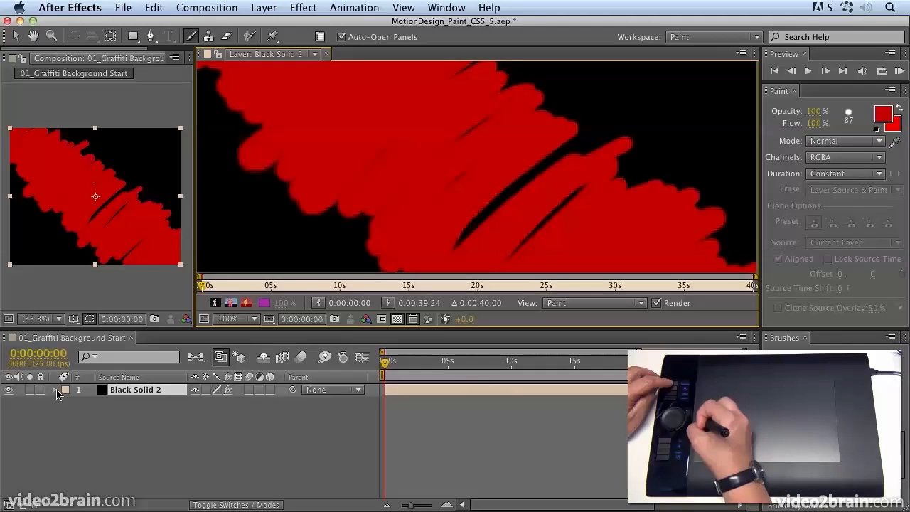
# Step: Expand Black Solid 2's Paint effect to show Brush 1, and set new strokes to Difference
pyautogui.click(57, 389)
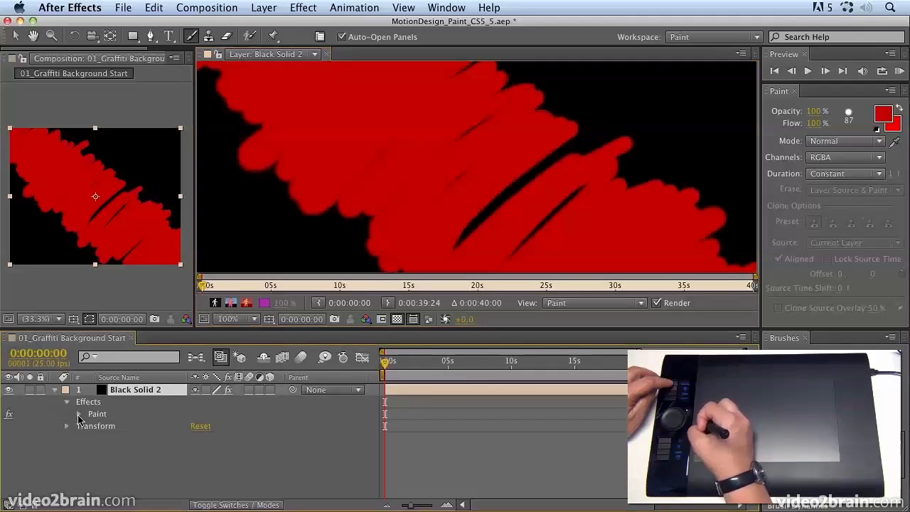
pyautogui.click(79, 414)
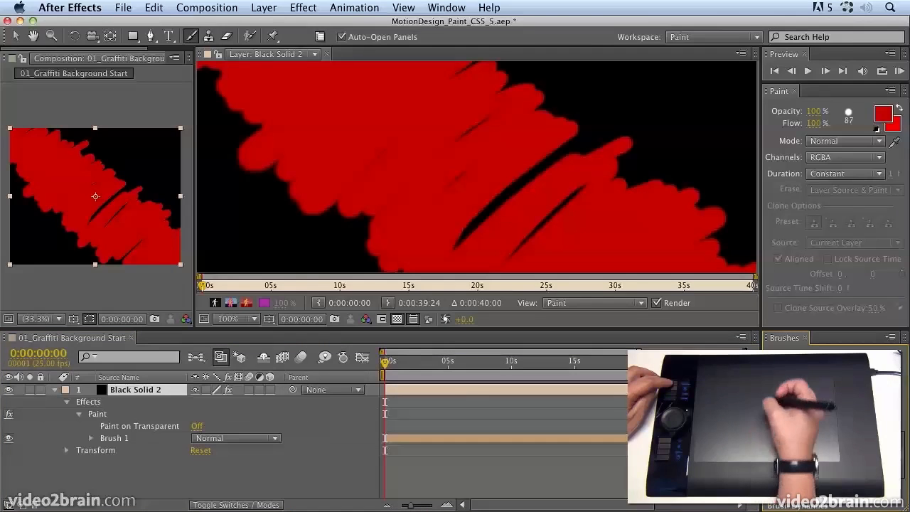
pyautogui.click(844, 141)
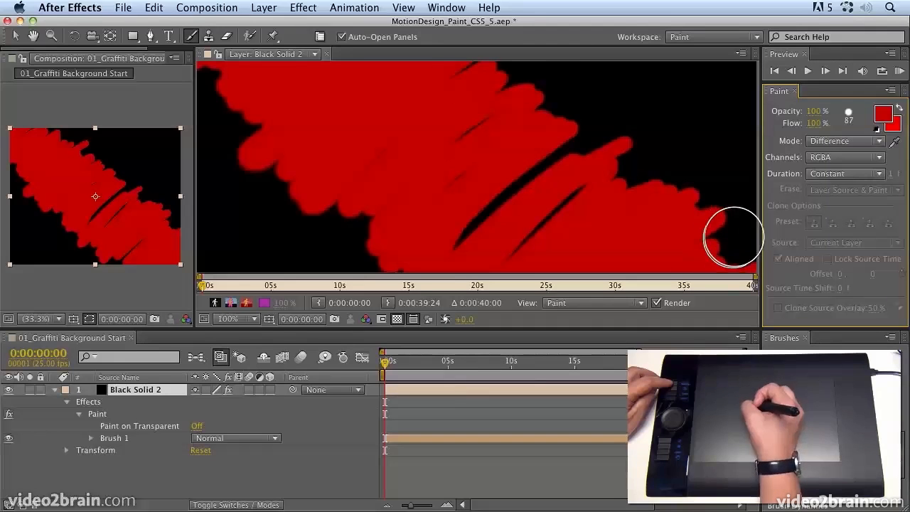
pyautogui.moveTo(606, 168)
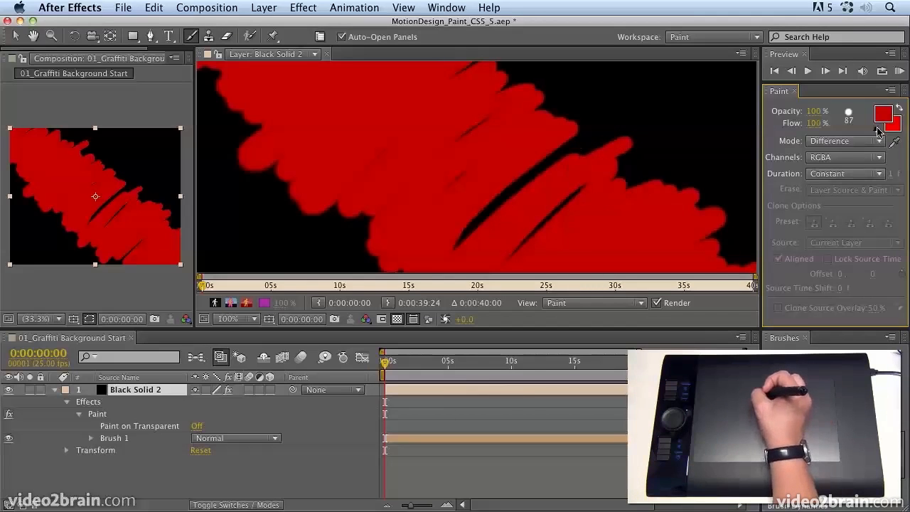
# Step: Pick a dark red and paint Difference strokes along the band's top edge, filling the upper black area
pyautogui.click(887, 116)
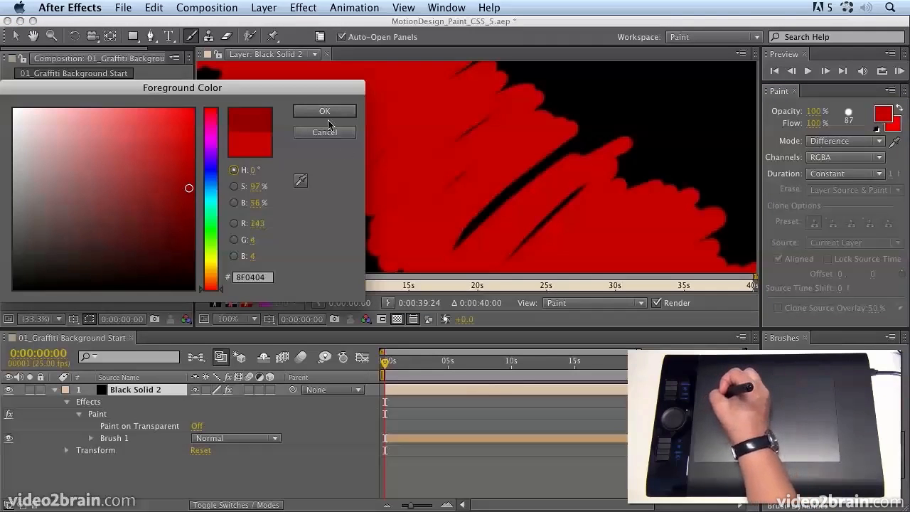
pyautogui.click(324, 111)
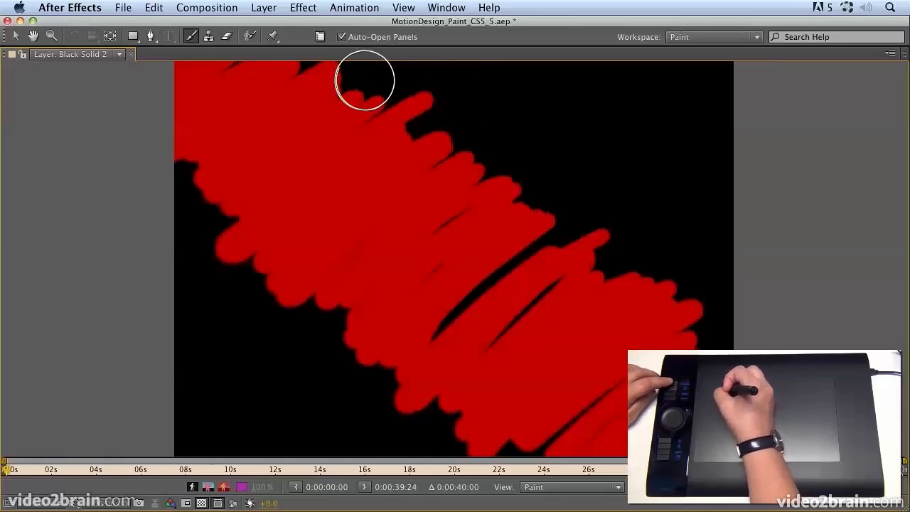
pyautogui.moveTo(364, 80); pyautogui.dragTo(301, 69)
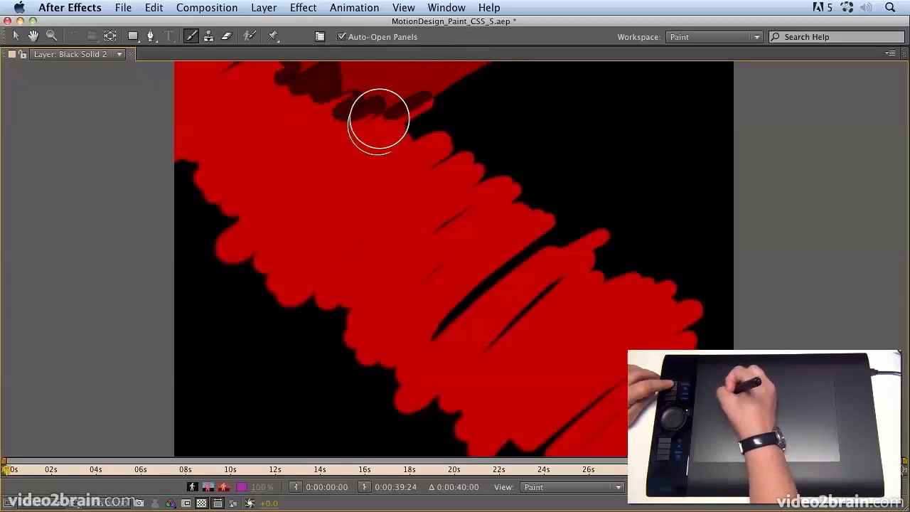
pyautogui.moveTo(378, 121); pyautogui.dragTo(495, 165)
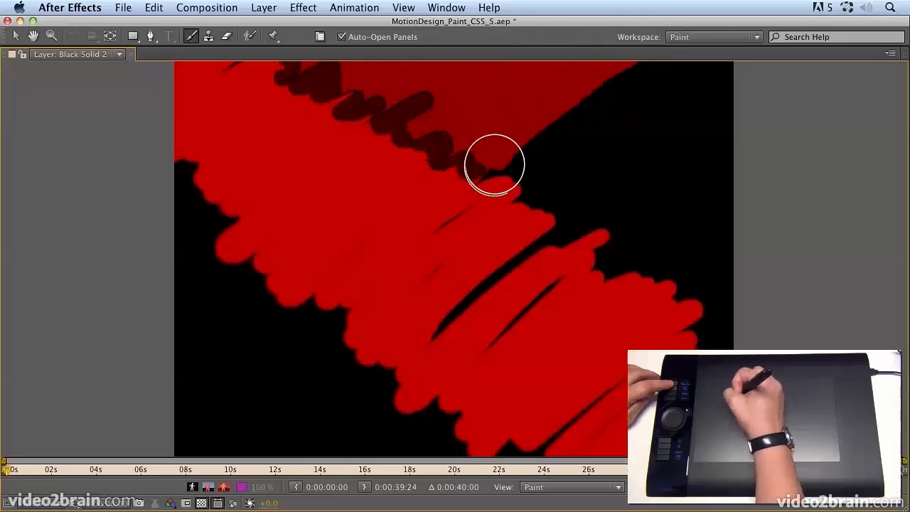
pyautogui.moveTo(495, 165); pyautogui.dragTo(538, 216)
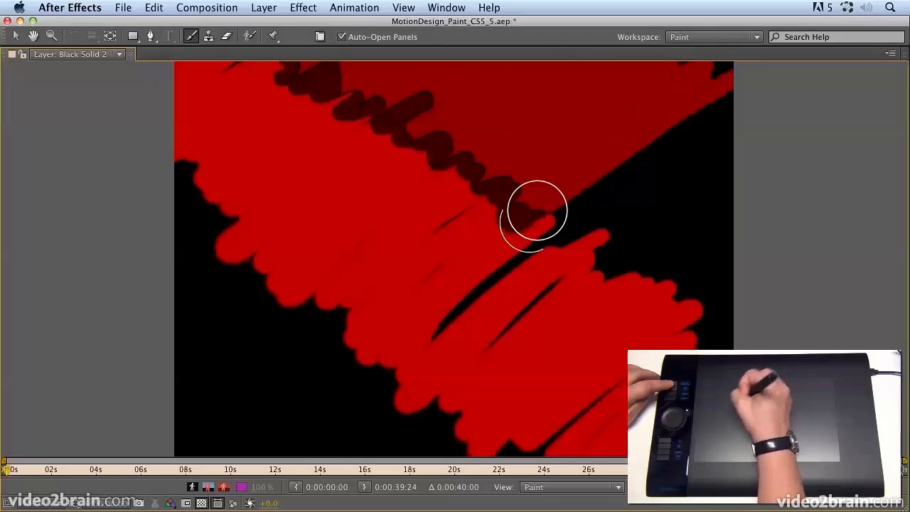
pyautogui.moveTo(538, 213); pyautogui.dragTo(688, 297)
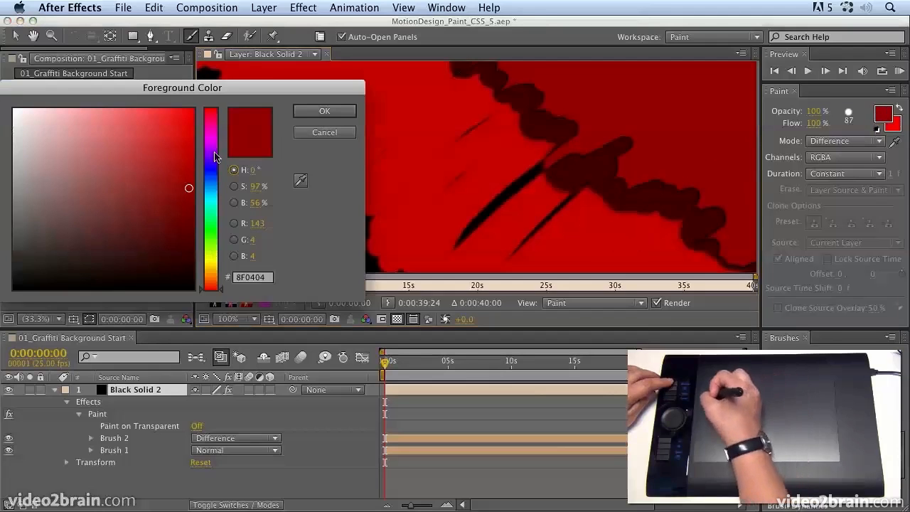
# Step: Paint dark red Difference strokes along the band's lower-left edge, filling the lower black area
pyautogui.click(324, 111)
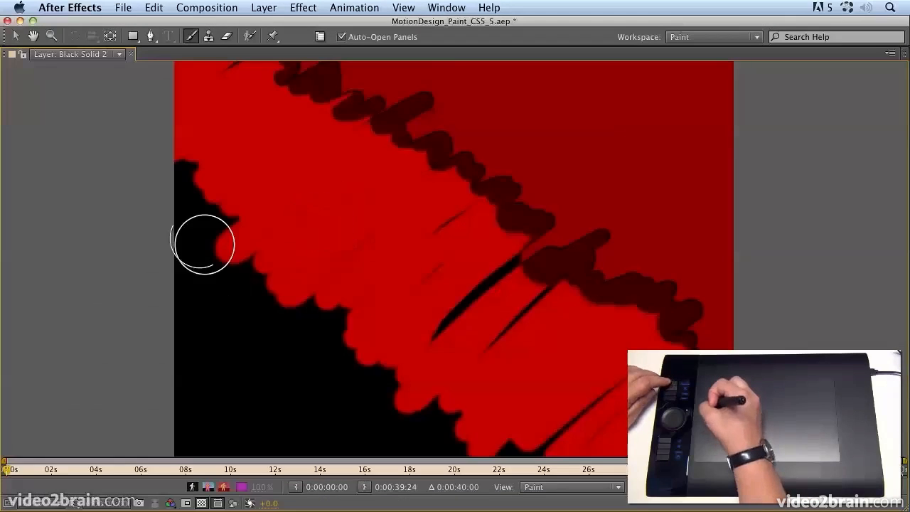
pyautogui.moveTo(202, 244); pyautogui.dragTo(216, 205)
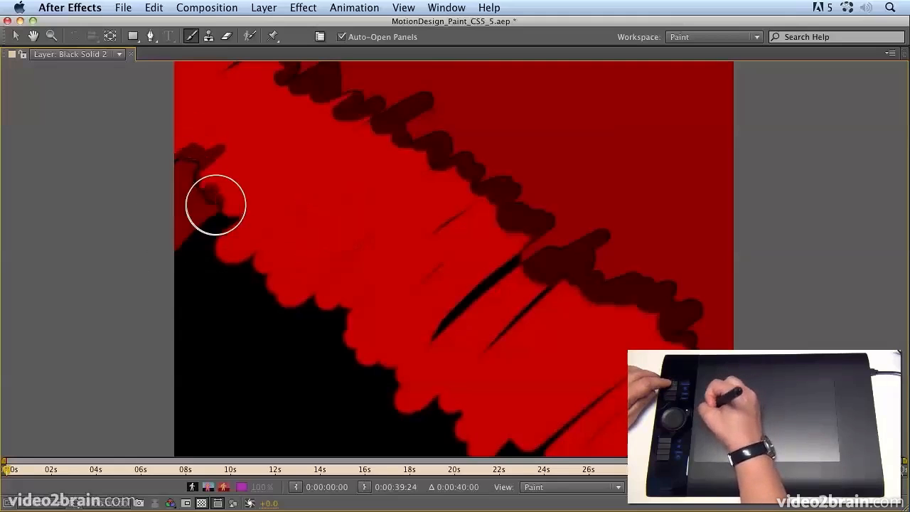
pyautogui.moveTo(221, 206); pyautogui.dragTo(216, 334)
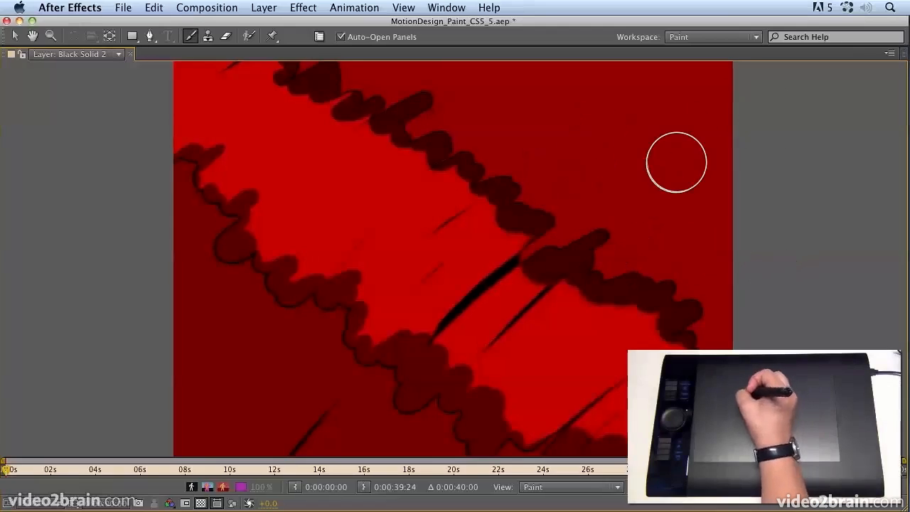
pyautogui.moveTo(639, 149)
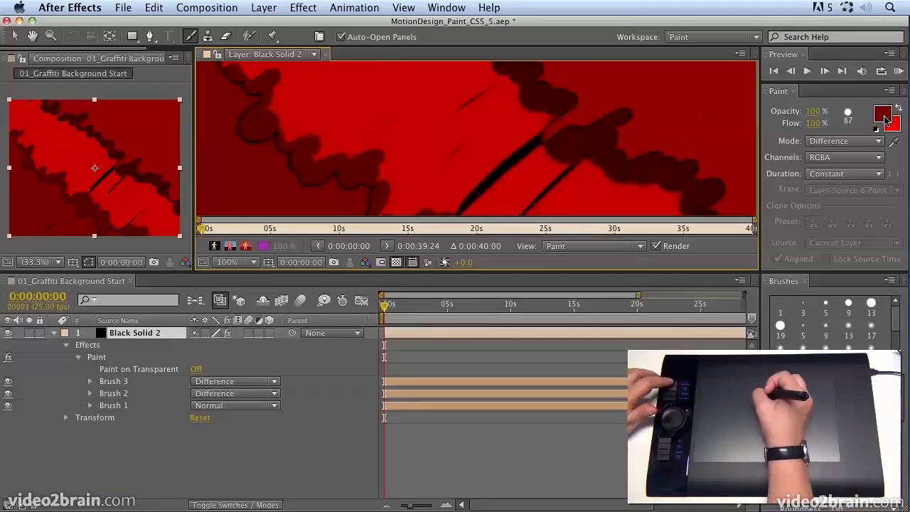
# Step: Set the Paint panel blending mode to Overlay for the next stroke
pyautogui.click(881, 115)
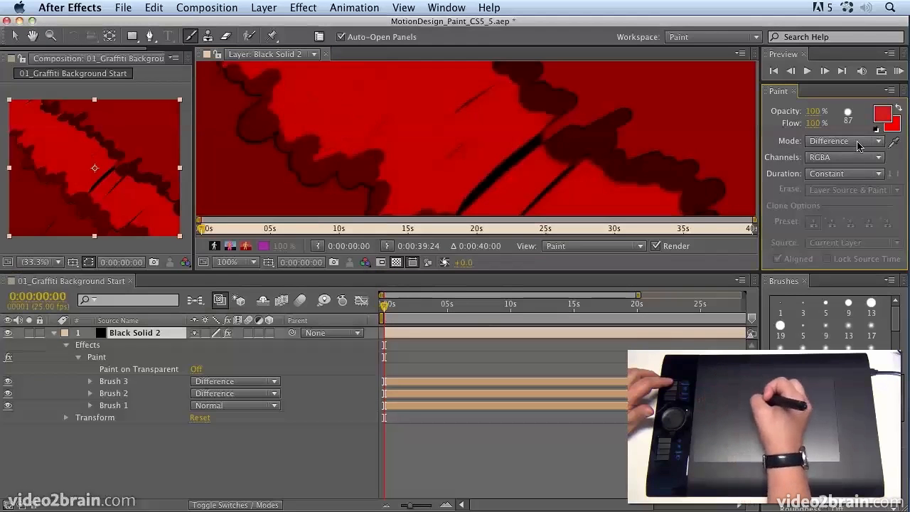
pyautogui.click(844, 141)
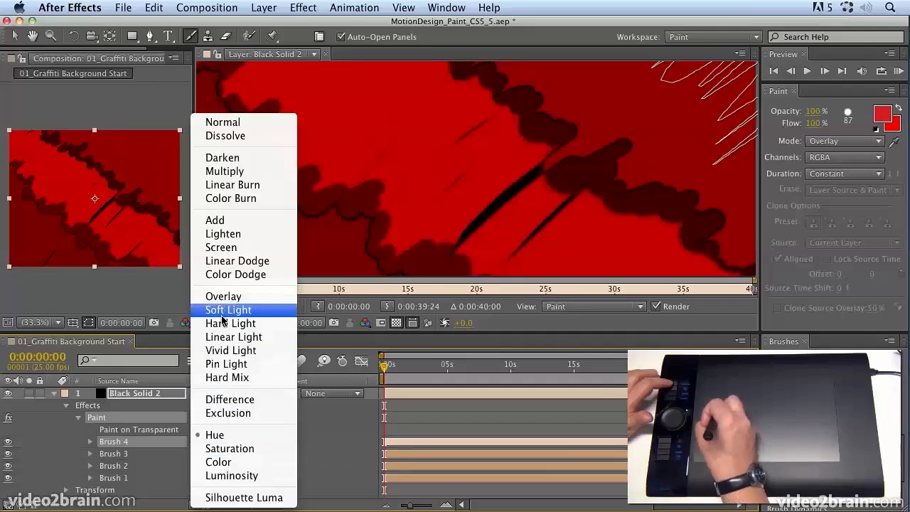
# Step: Set Brush 4's blending mode in the timeline to Exclusion, then to Hard Light
pyautogui.click(227, 310)
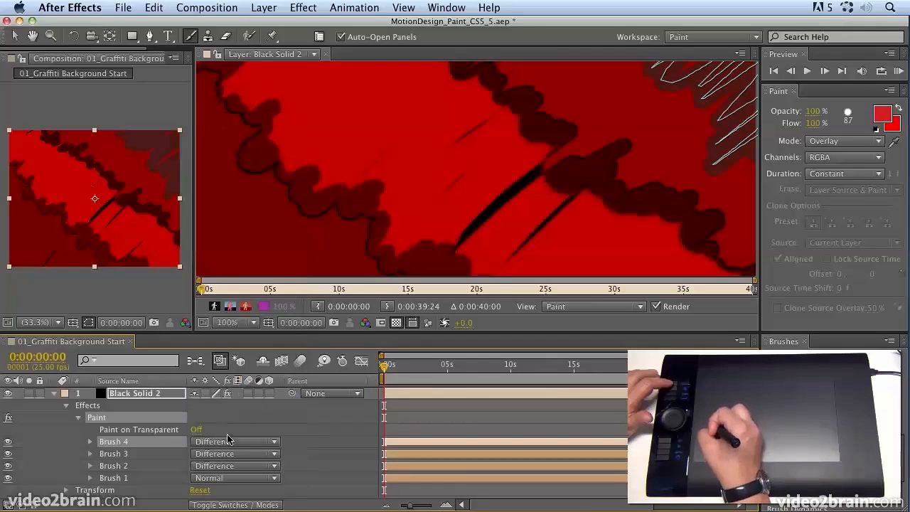
pyautogui.click(234, 440)
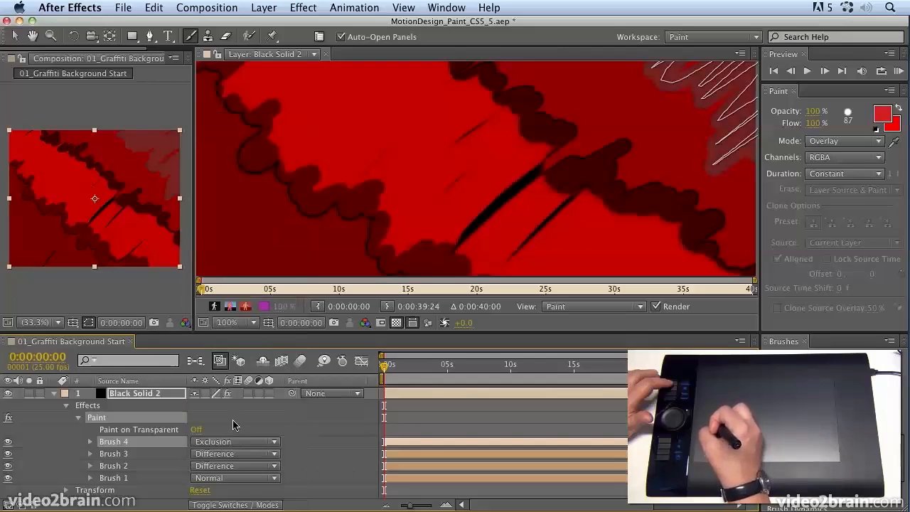
pyautogui.click(234, 440)
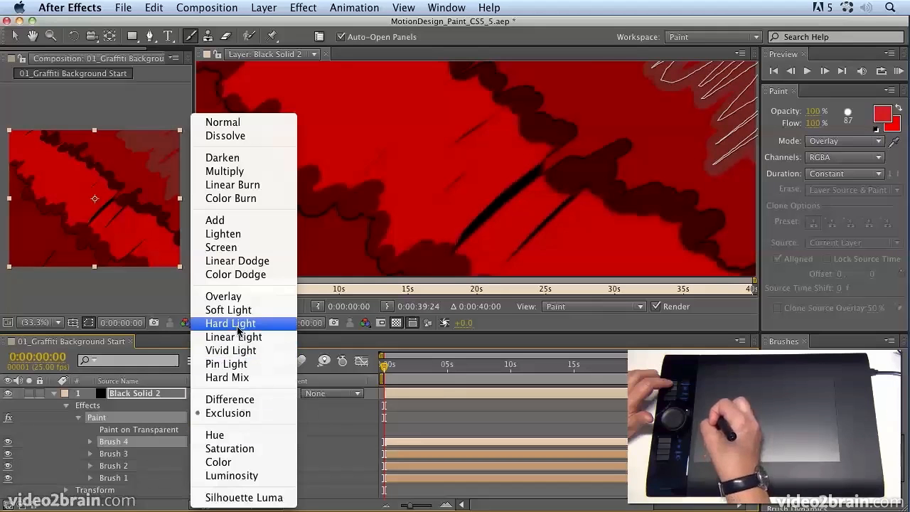
pyautogui.click(230, 322)
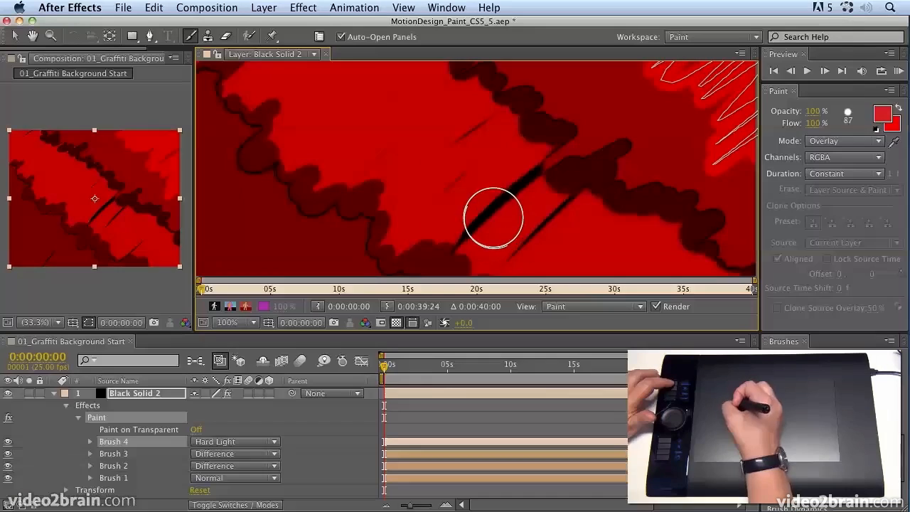
pyautogui.click(887, 115)
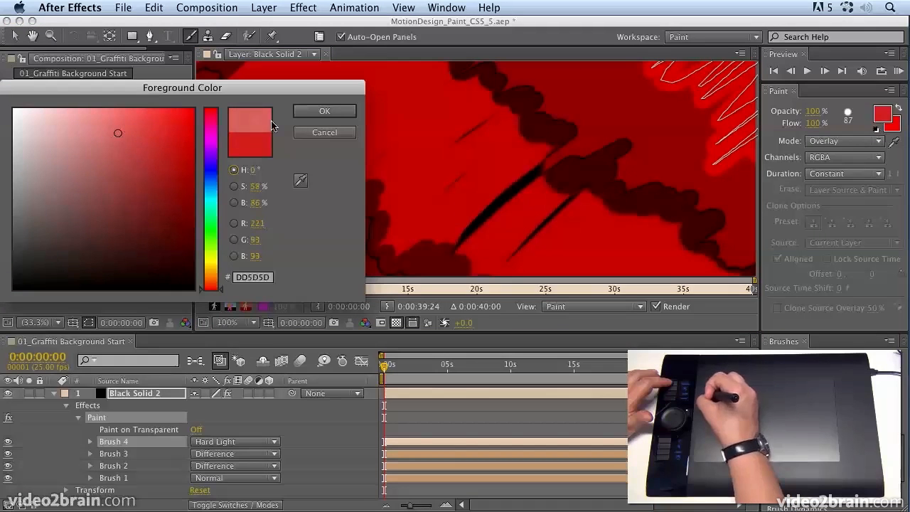
# Step: Confirm a lighter red paint colour and set new strokes to Hard Light blending
pyautogui.click(324, 111)
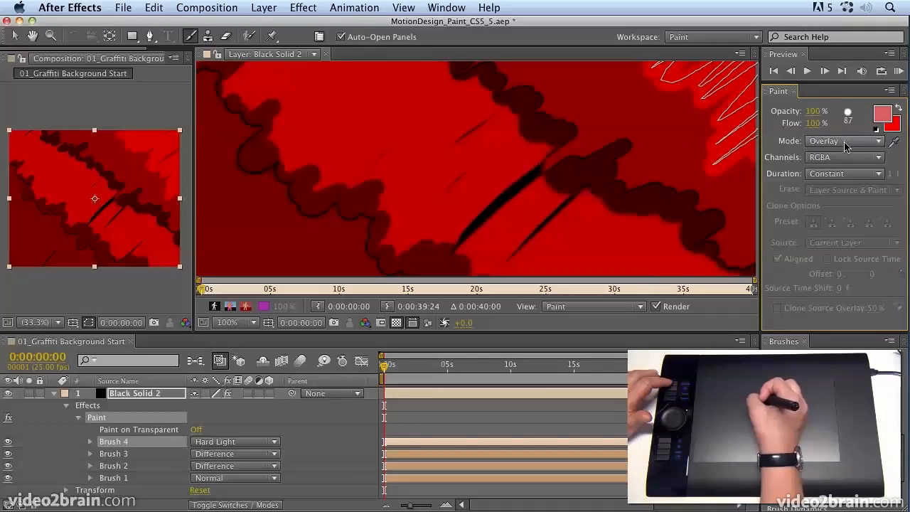
pyautogui.click(844, 140)
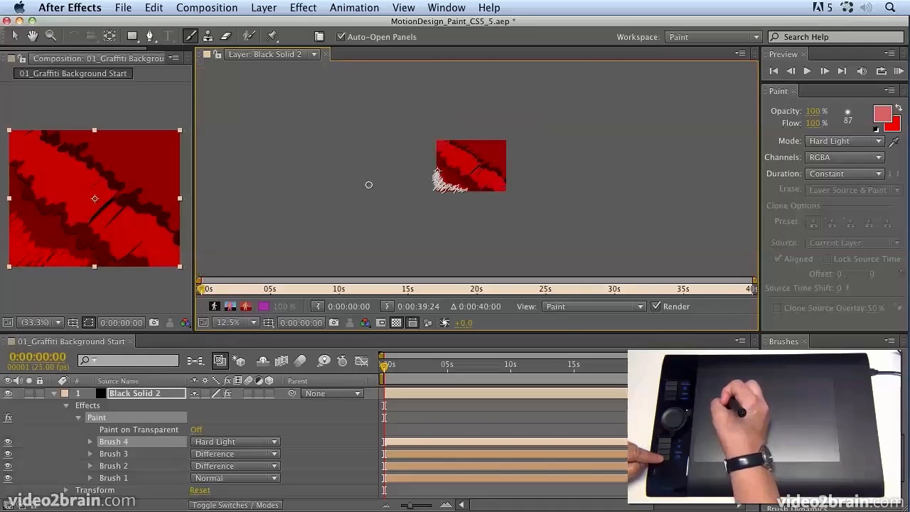
# Step: Expand a brush's Stroke Options in the timeline and paint another stroke across the red bands
pyautogui.click(253, 321)
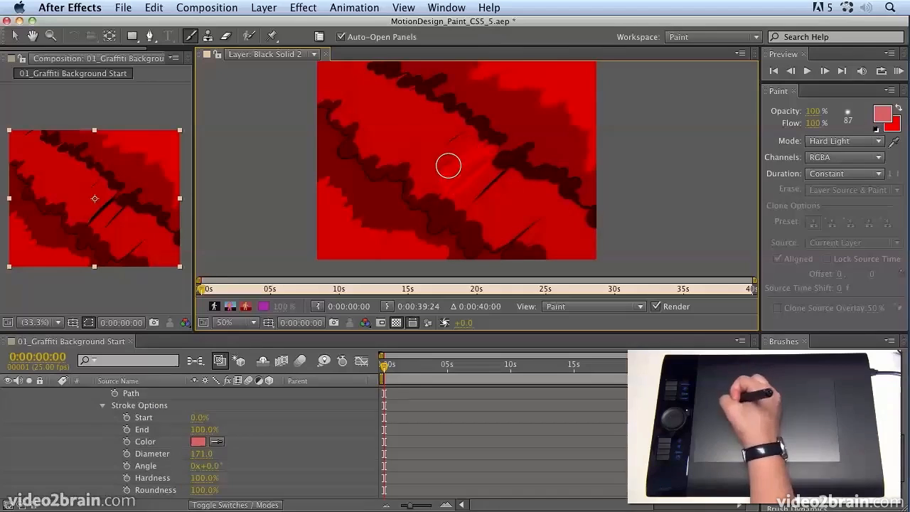
pyautogui.moveTo(448, 165); pyautogui.dragTo(344, 119)
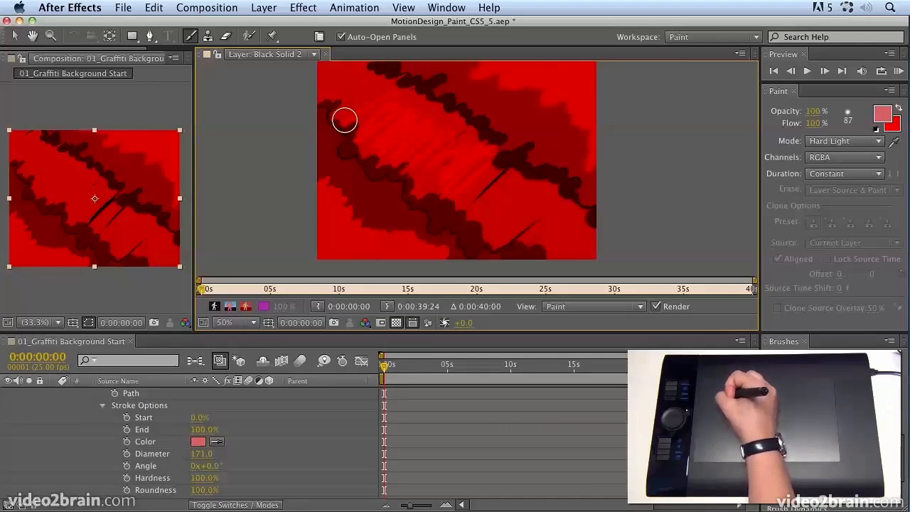